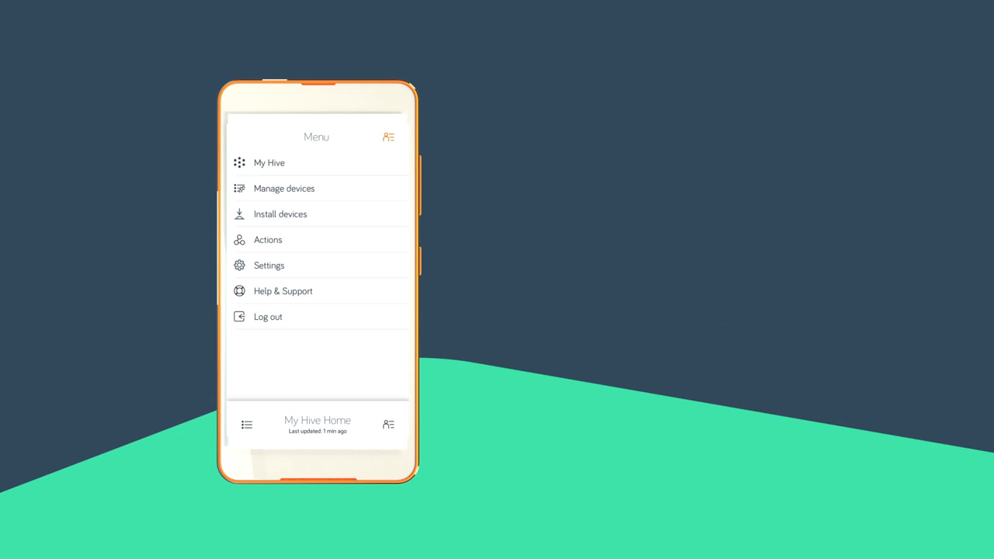
Start device installation from the Hive menu so the app searches for devices to pair.
click(280, 213)
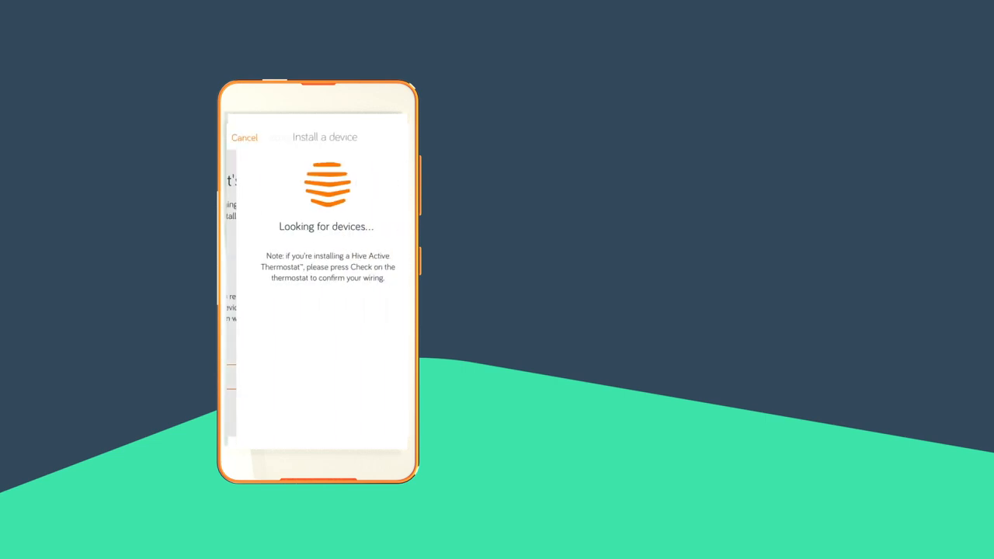